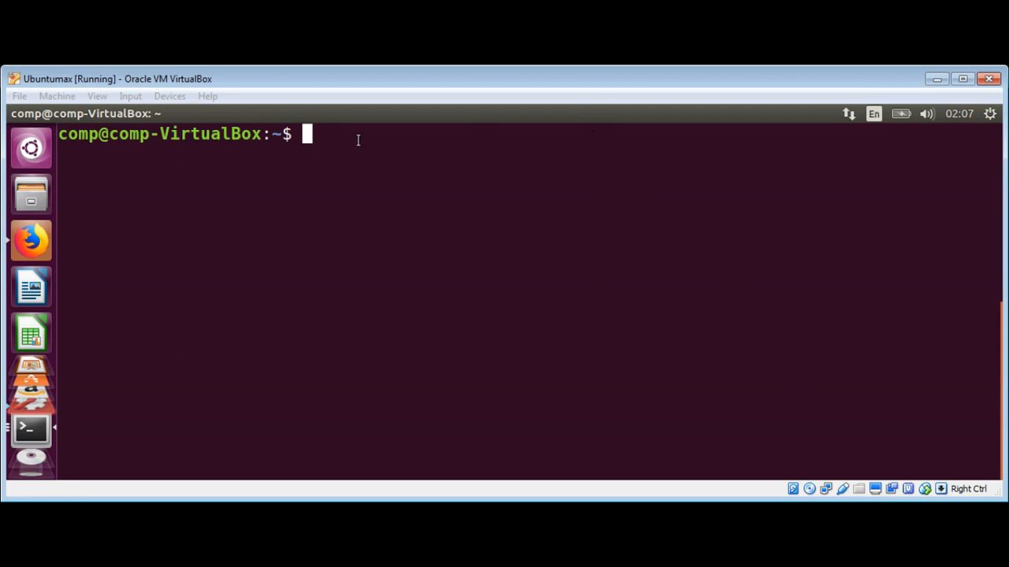
# Run sudo apt-get install httpie with the sudo password; it reports httpie 0.9.2-1 already newest.
pyautogui.write('sudo')
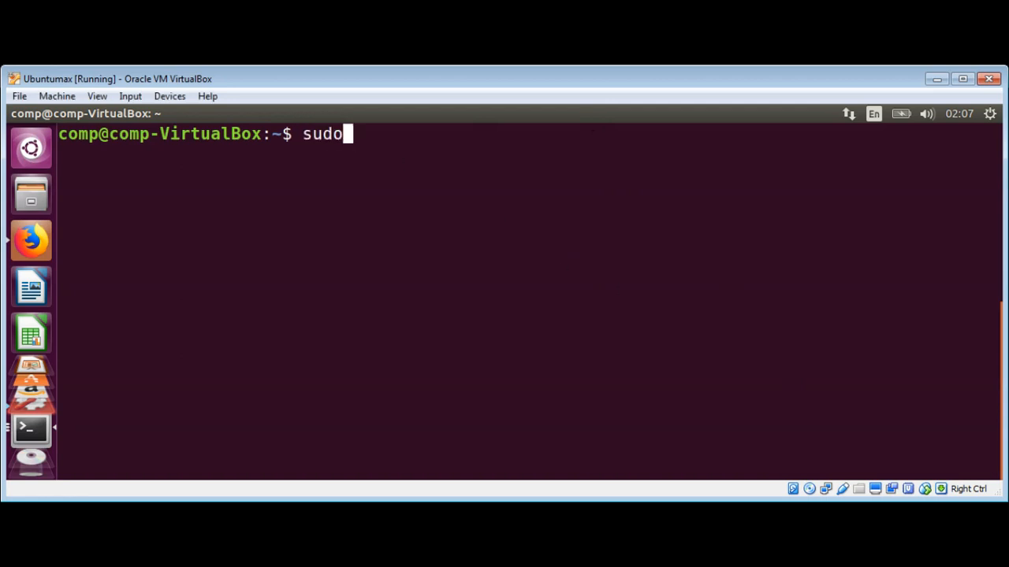
pyautogui.write('apt-g')
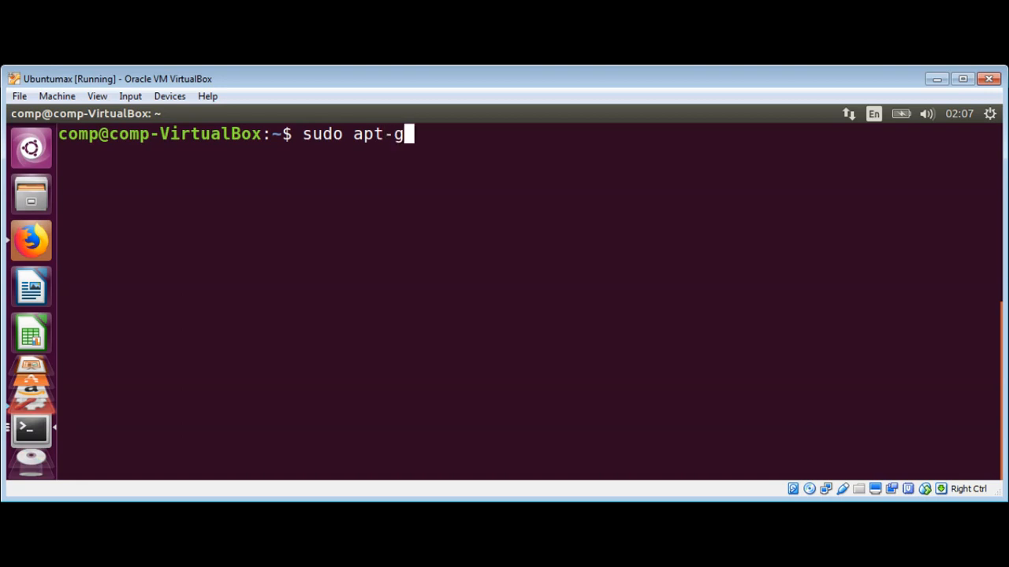
pyautogui.write('et insta')
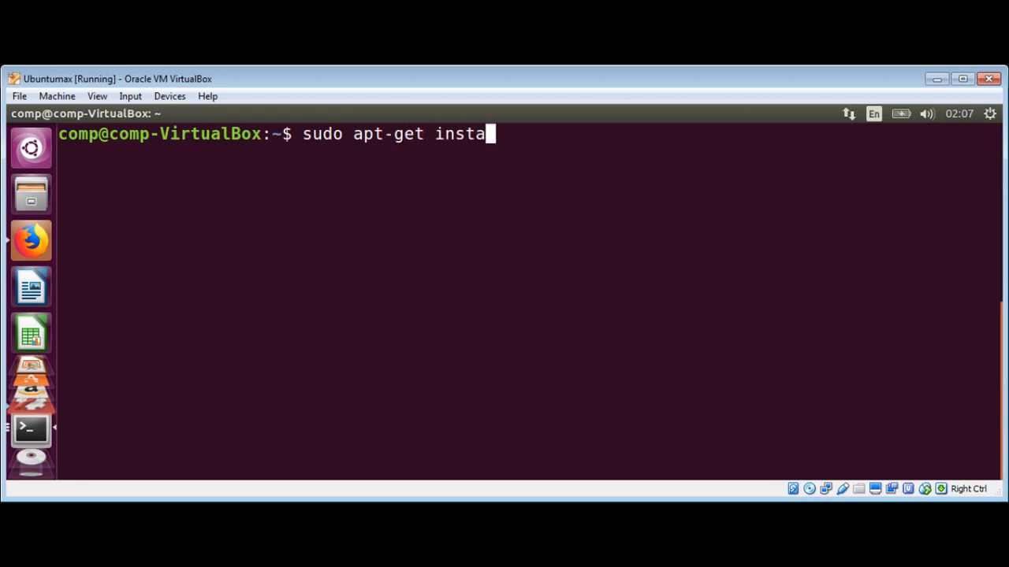
pyautogui.write('ll httpie')
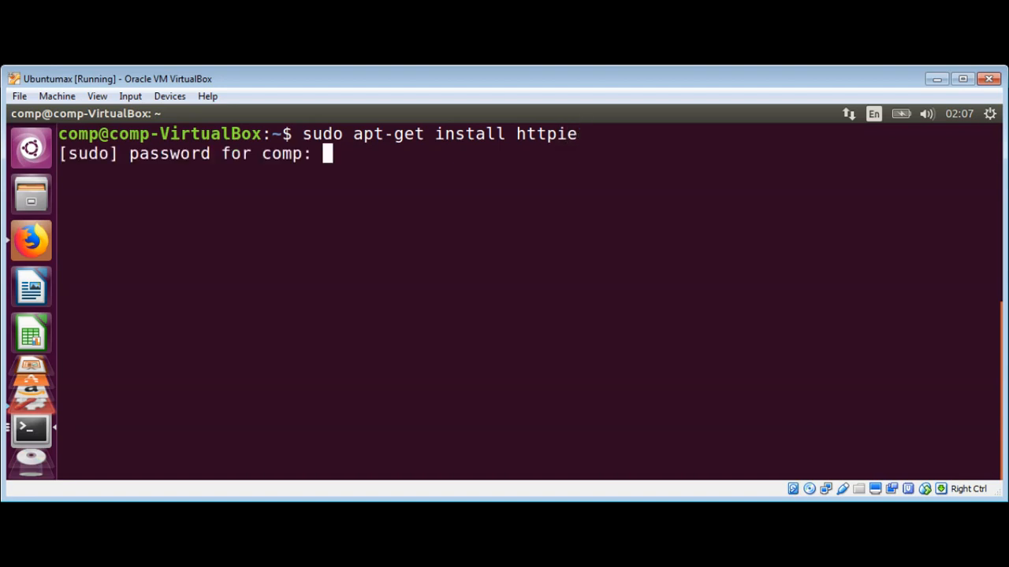
pyautogui.press('Return')
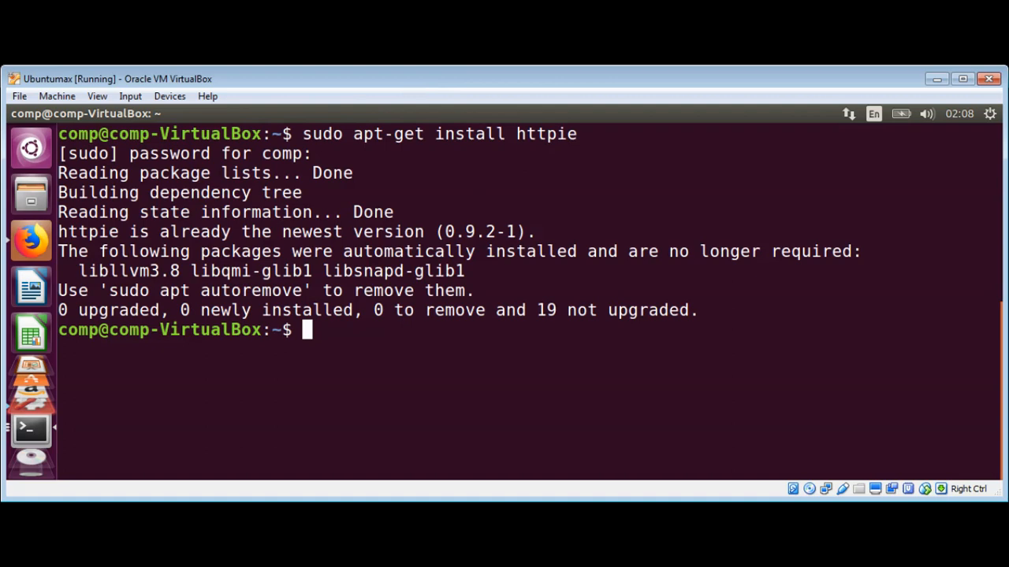
pyautogui.write('http')
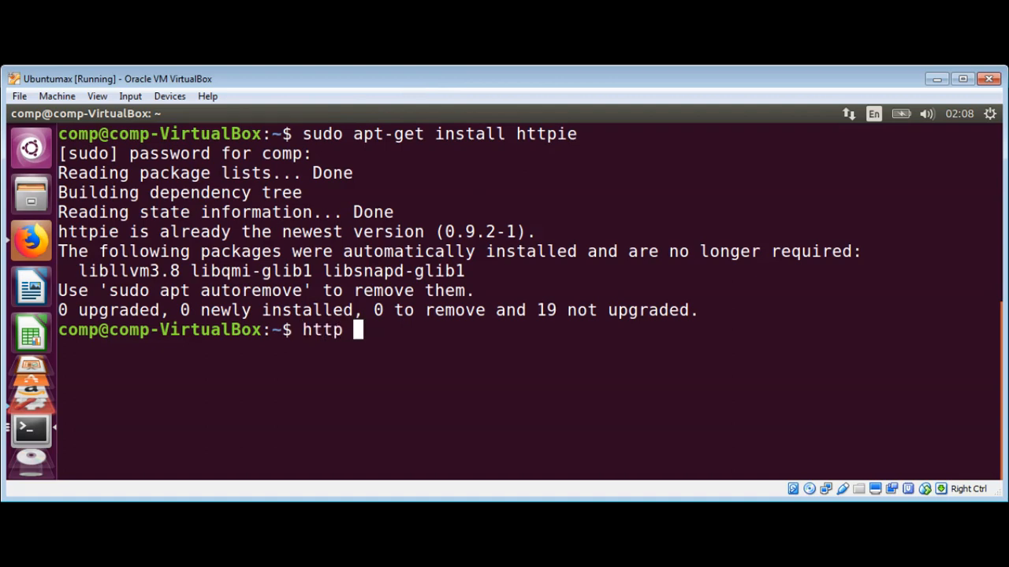
pyautogui.write('-')
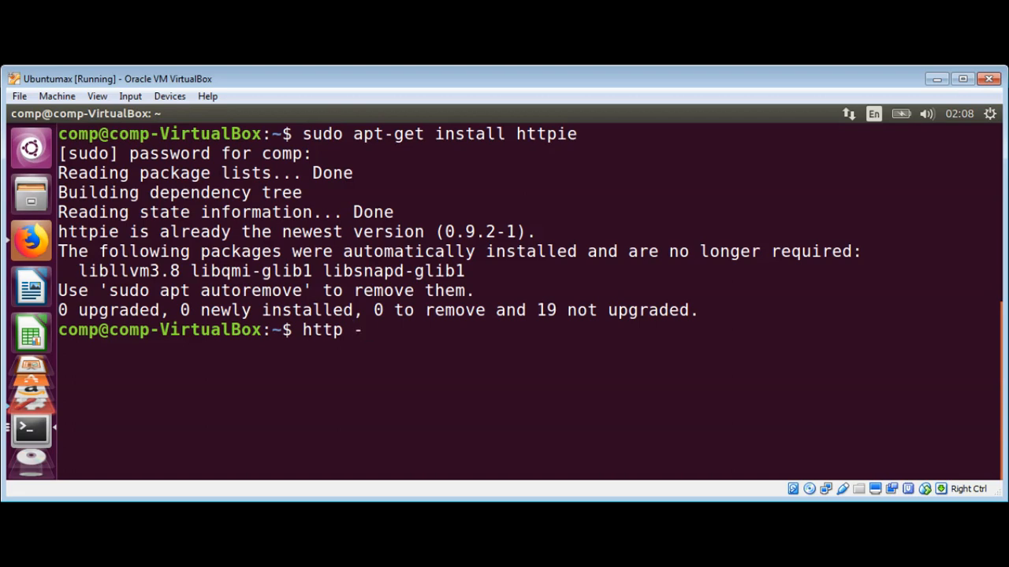
pyautogui.write('p')
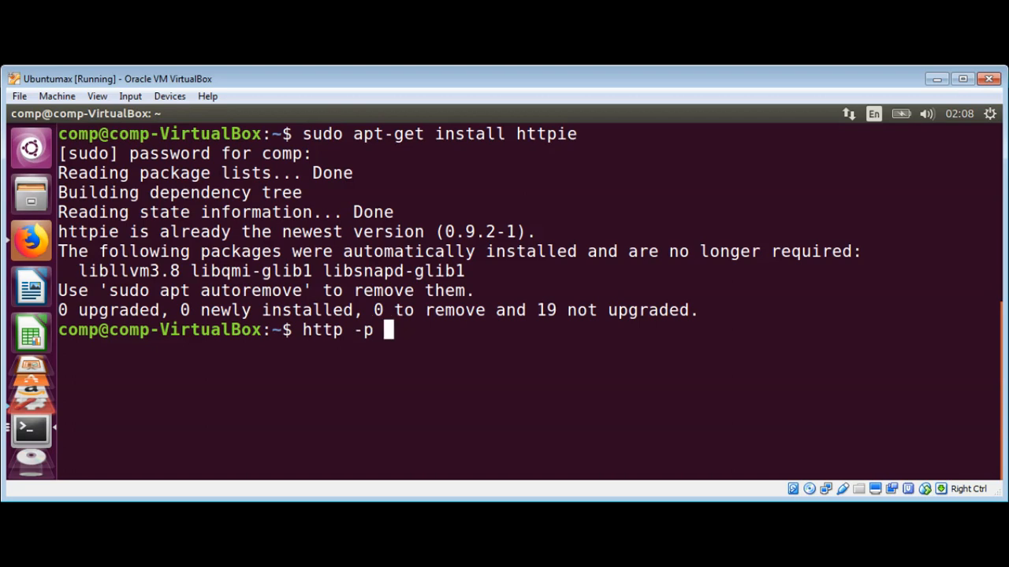
pyautogui.write('H')
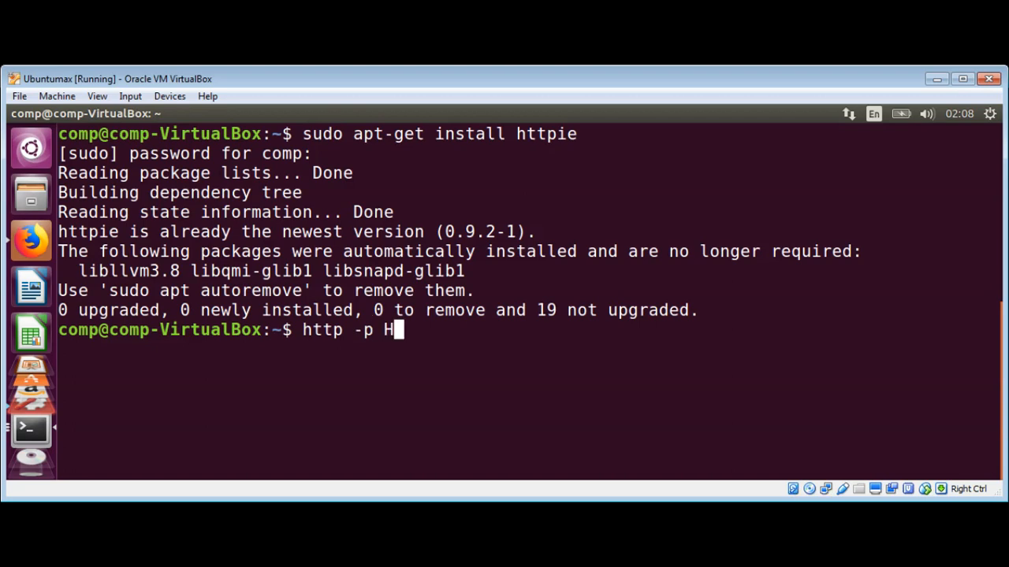
pyautogui.write('h')
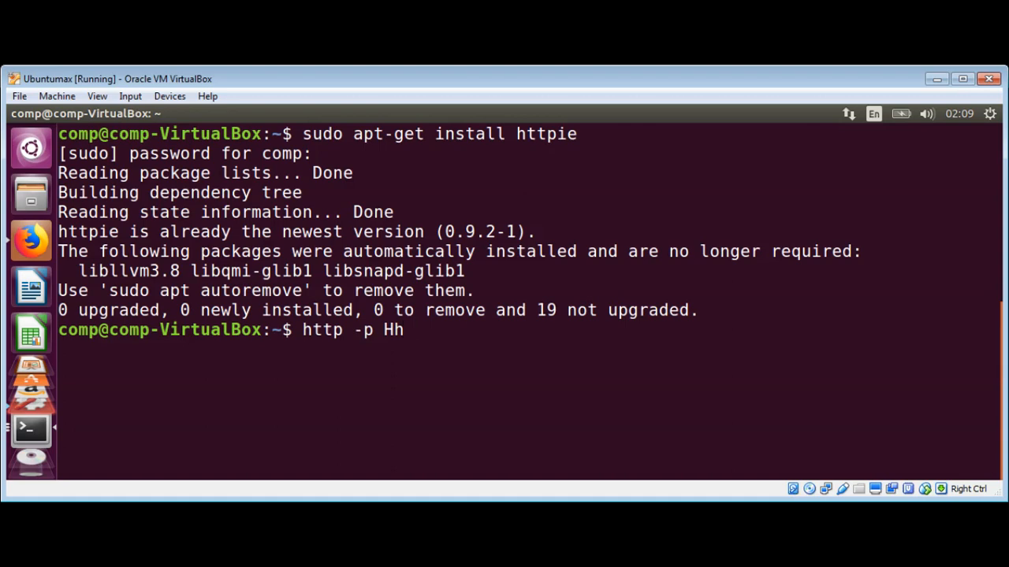
pyautogui.write('http')
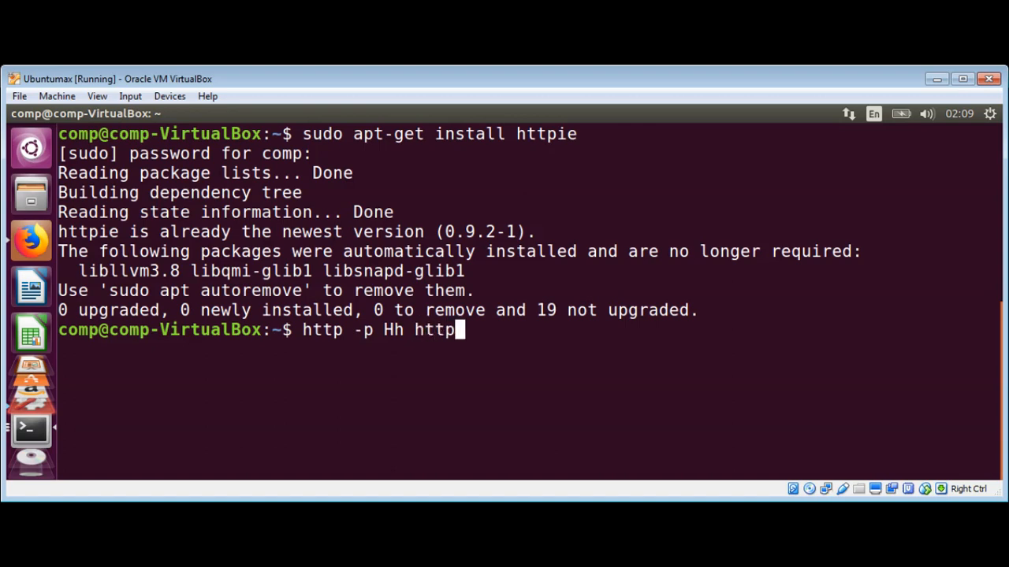
pyautogui.write('s://googl')
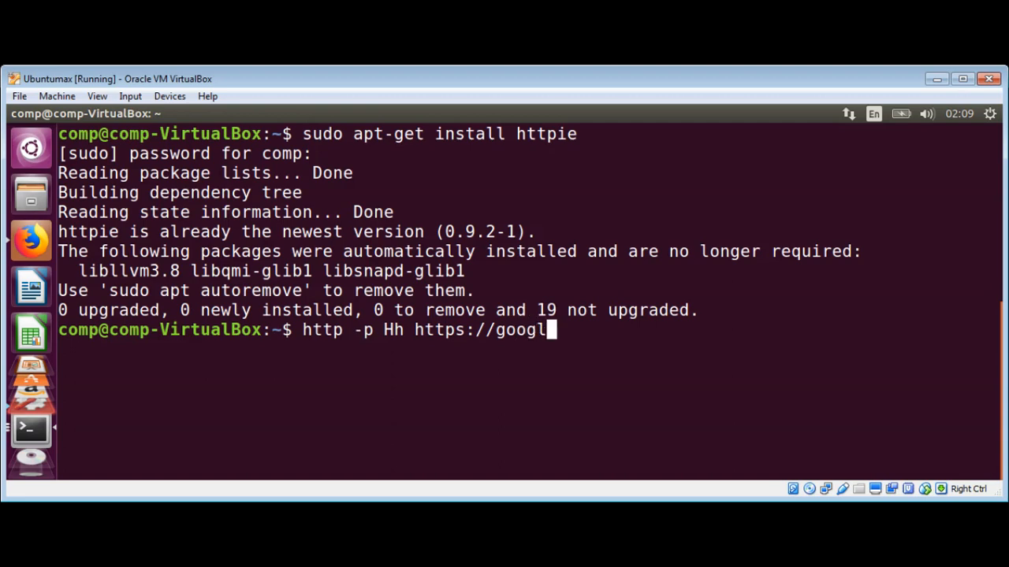
pyautogui.write('e.com')
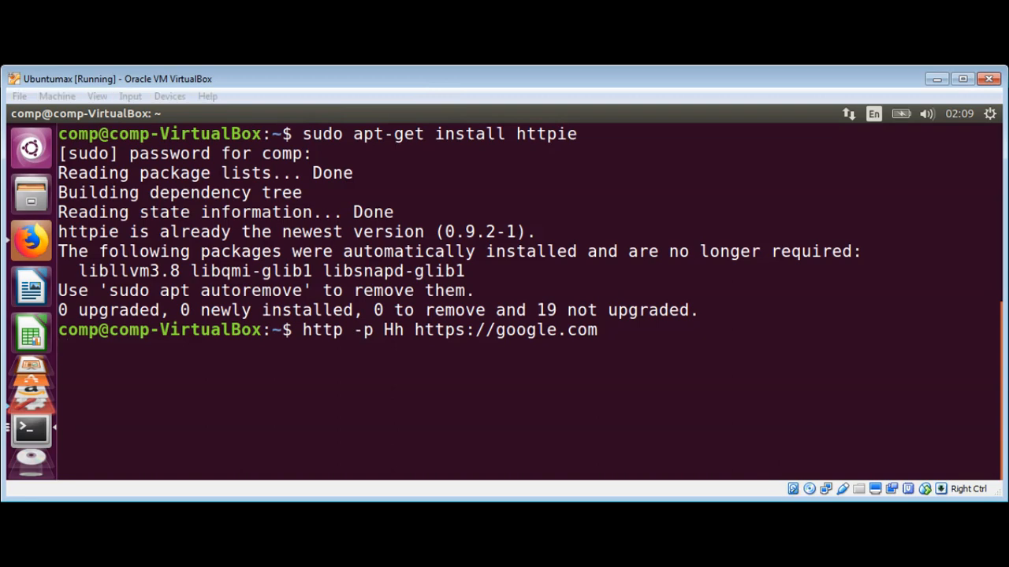
# Run the request, review the 301 Moved Permanently headers, and clear the screen.
pyautogui.press('Return')
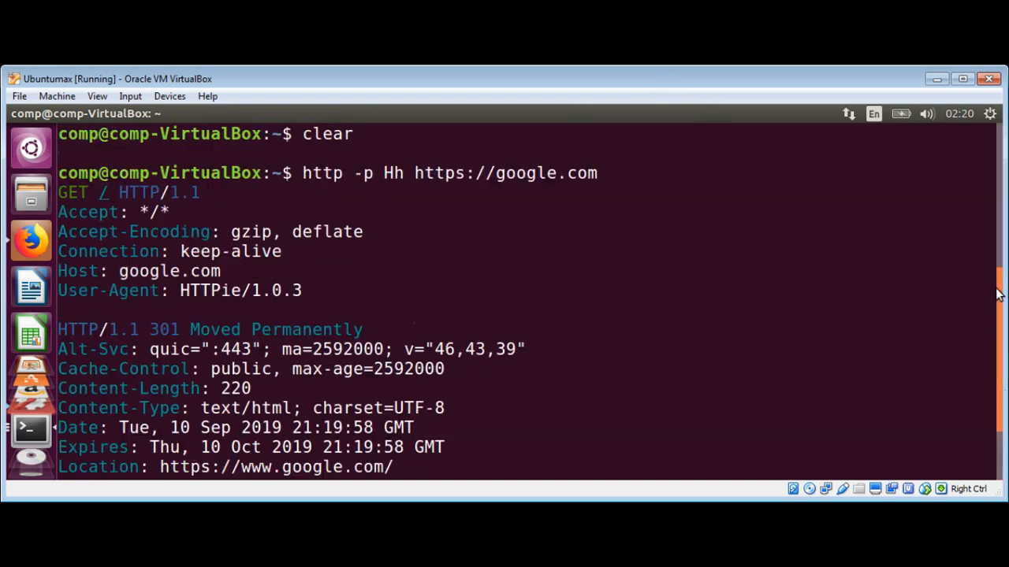
pyautogui.scroll(-3)
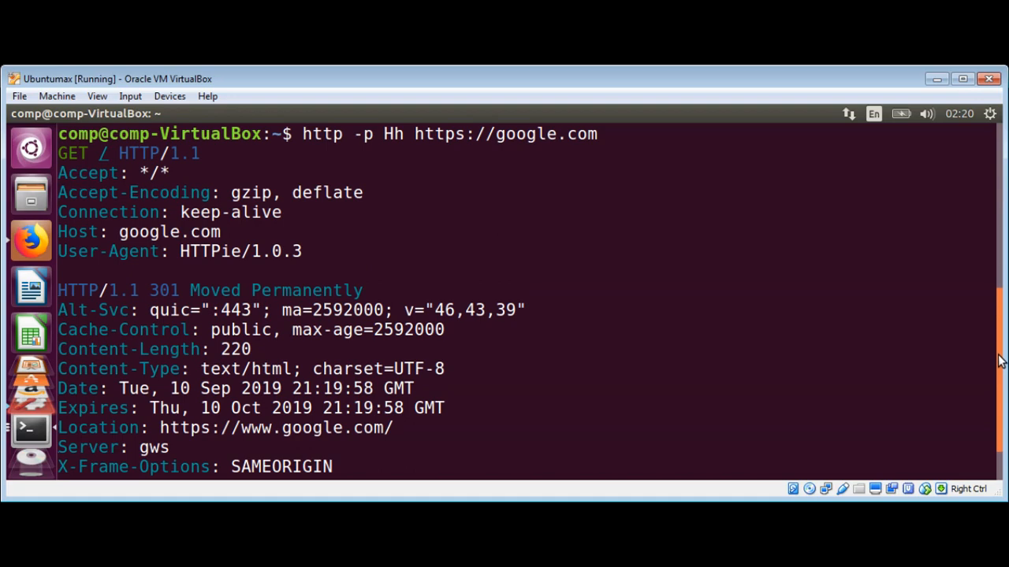
pyautogui.scroll(-3)
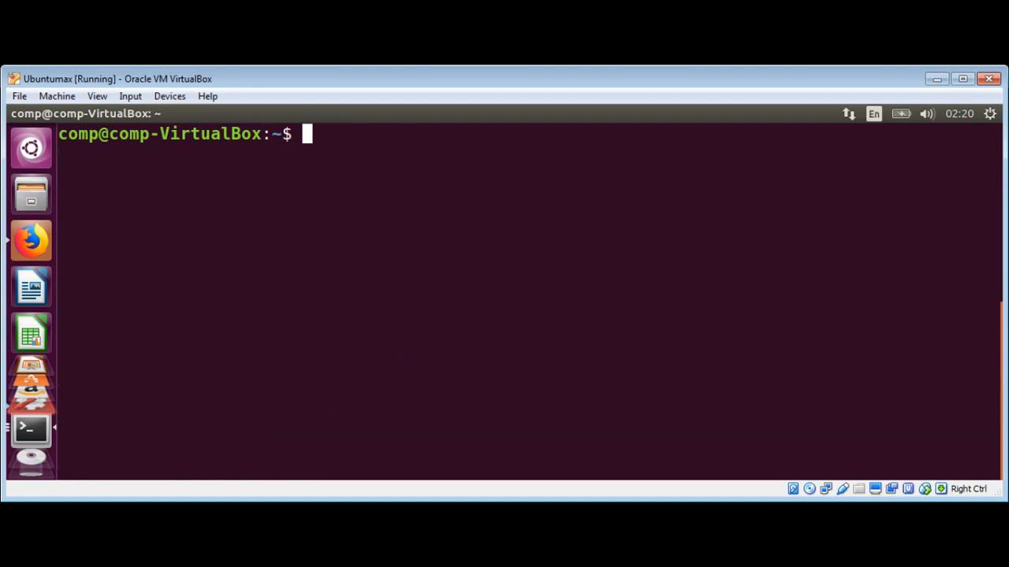
pyautogui.write('http =')
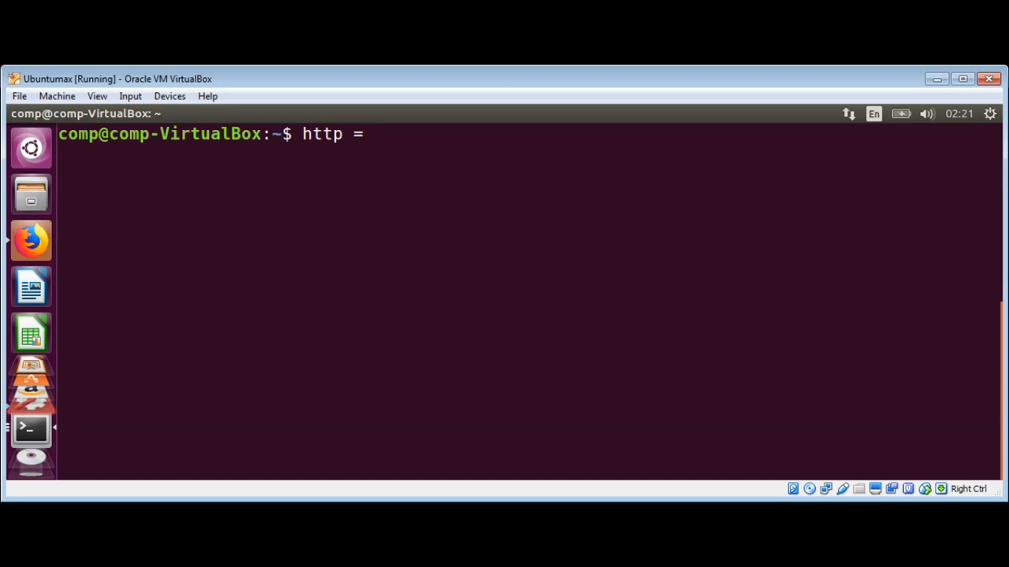
pyautogui.write('-')
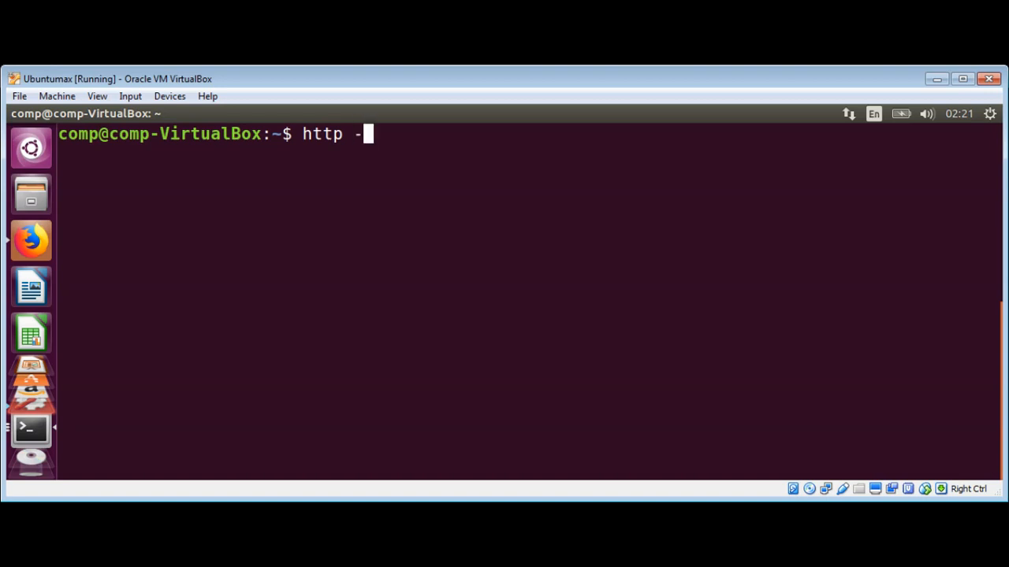
pyautogui.write('p')
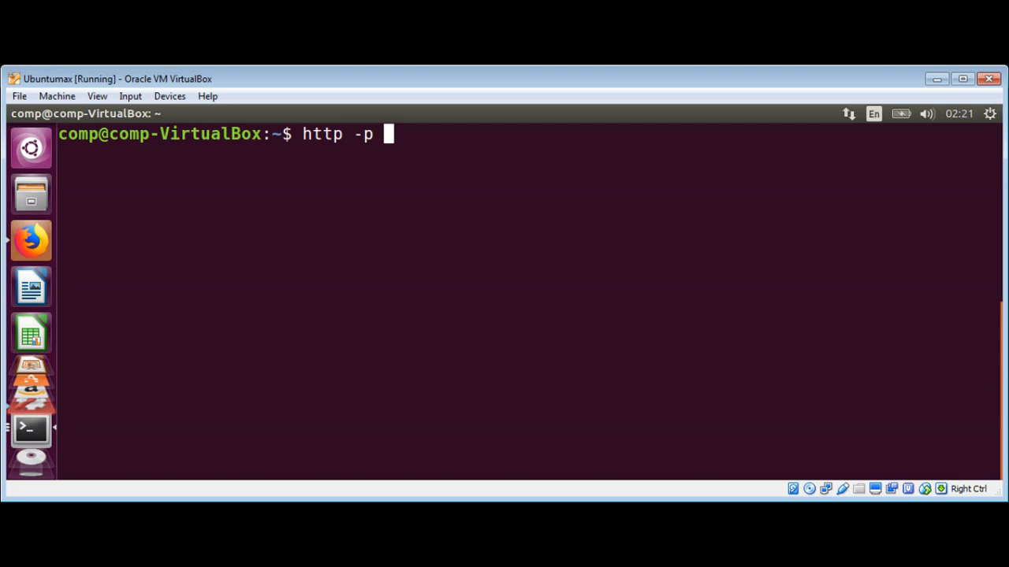
pyautogui.write('Hh h')
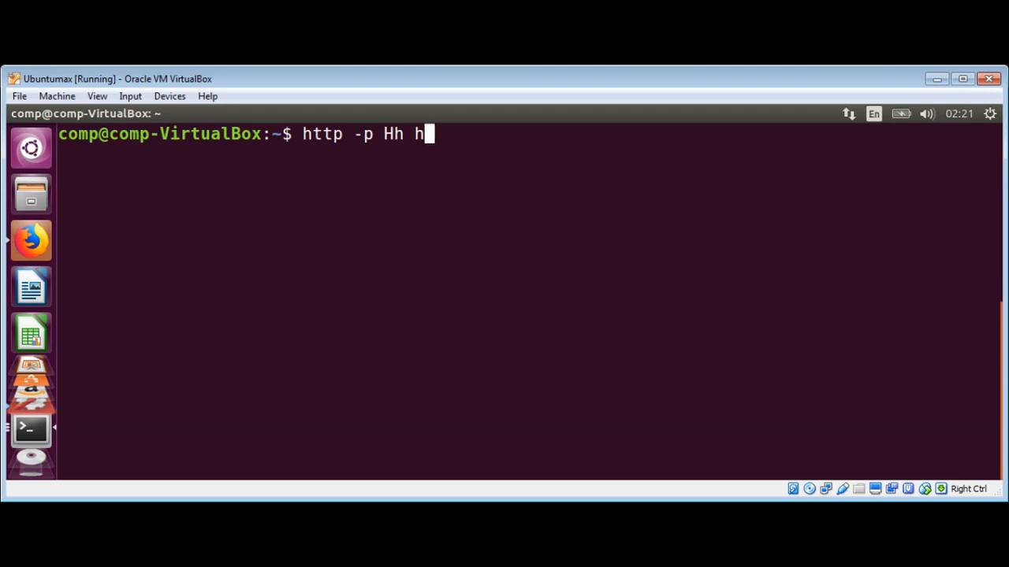
pyautogui.write('ttp://')
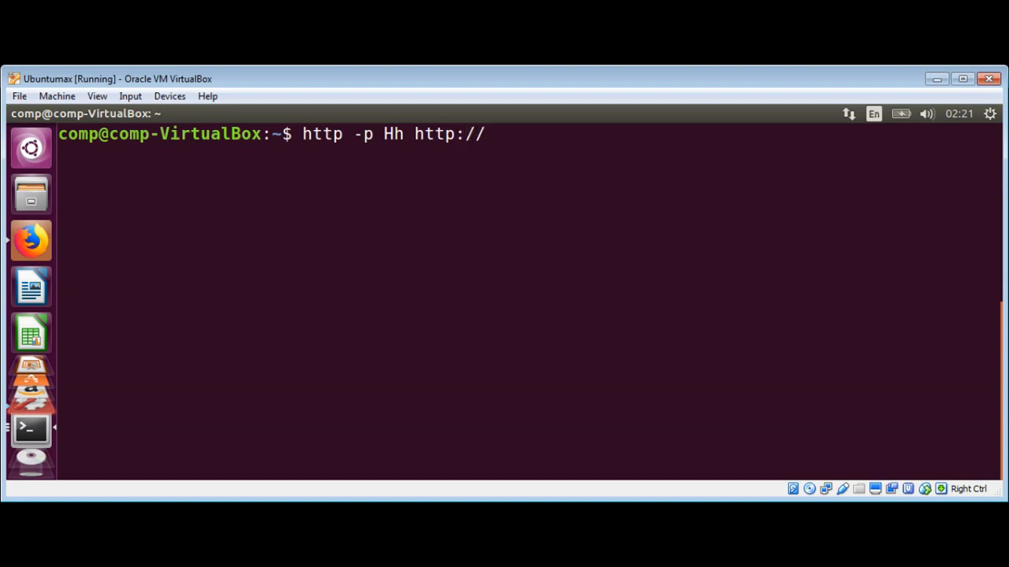
pyautogui.write('s')
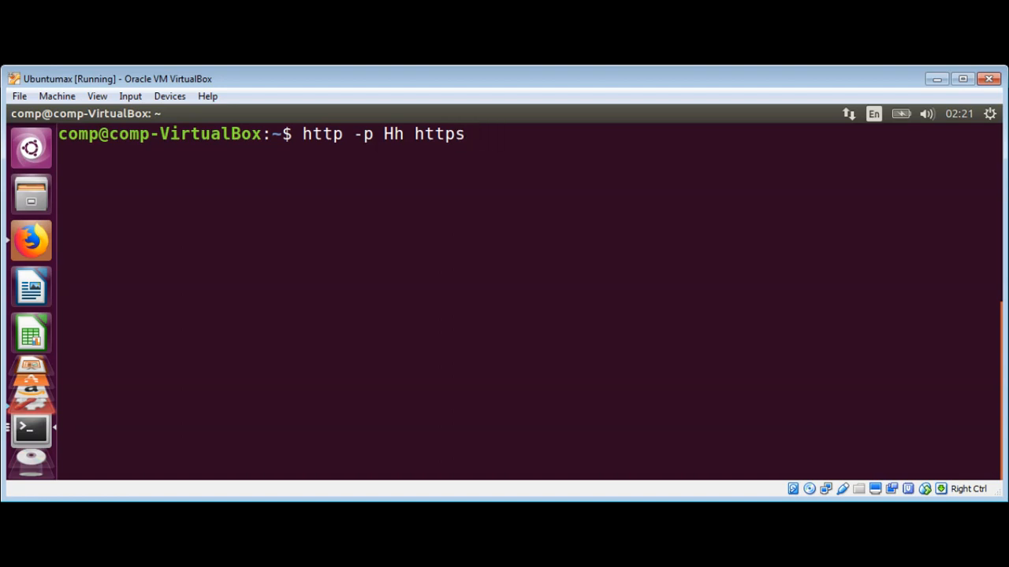
pyautogui.write('://')
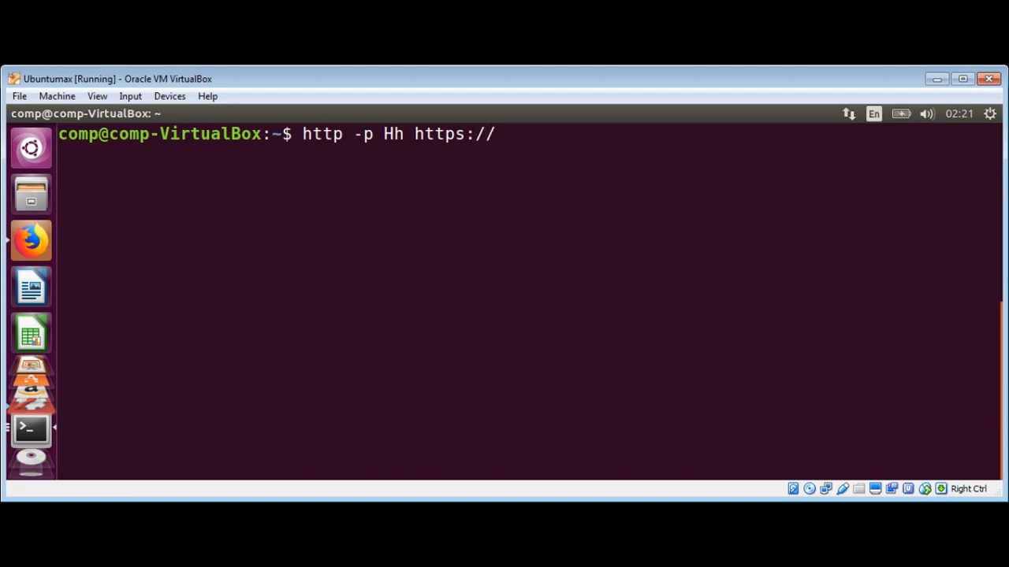
pyautogui.write('google.com')
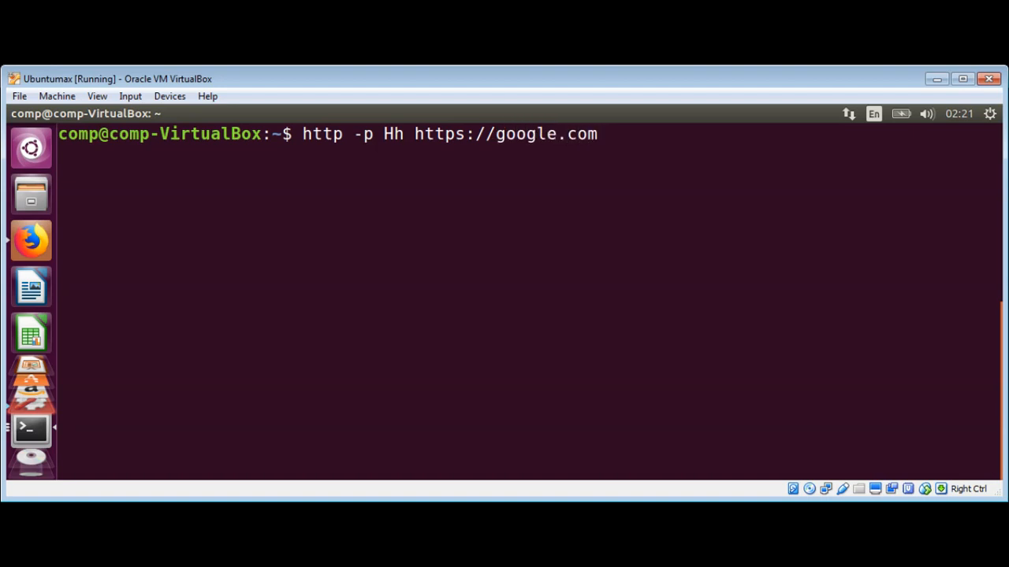
# Append the --follow and --verify no options to the request.
pyautogui.write('--')
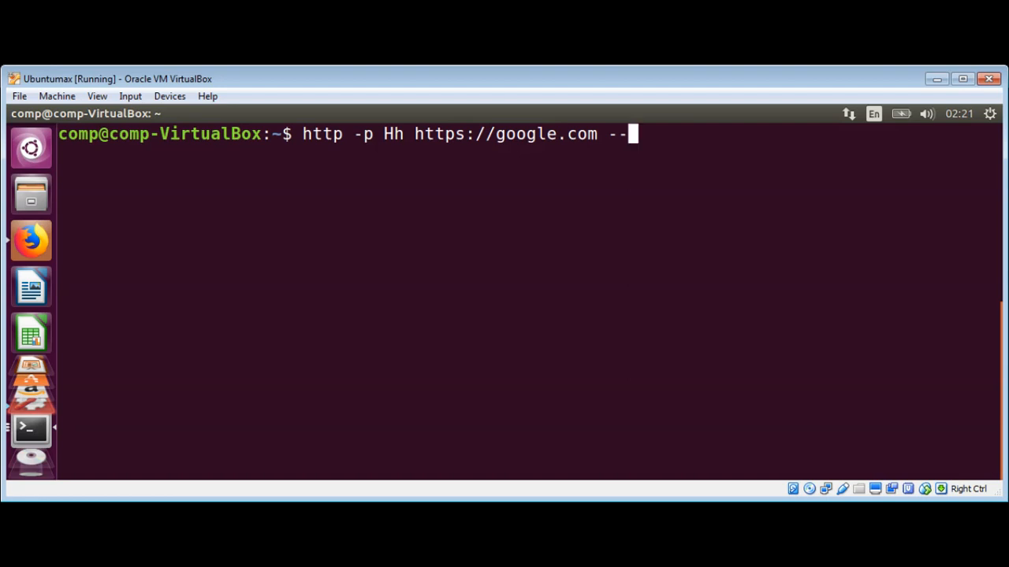
pyautogui.write('follo')
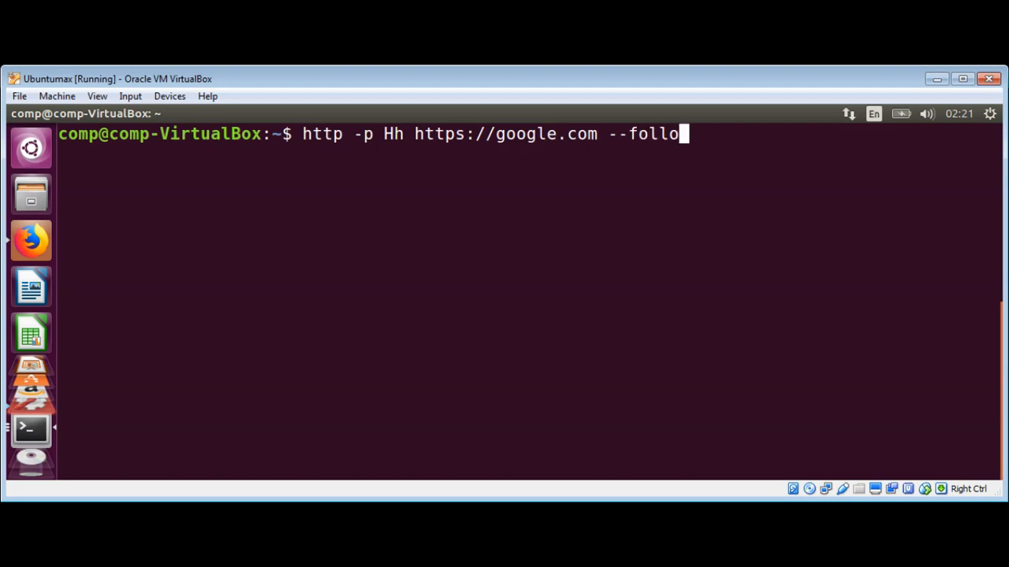
pyautogui.write('w')
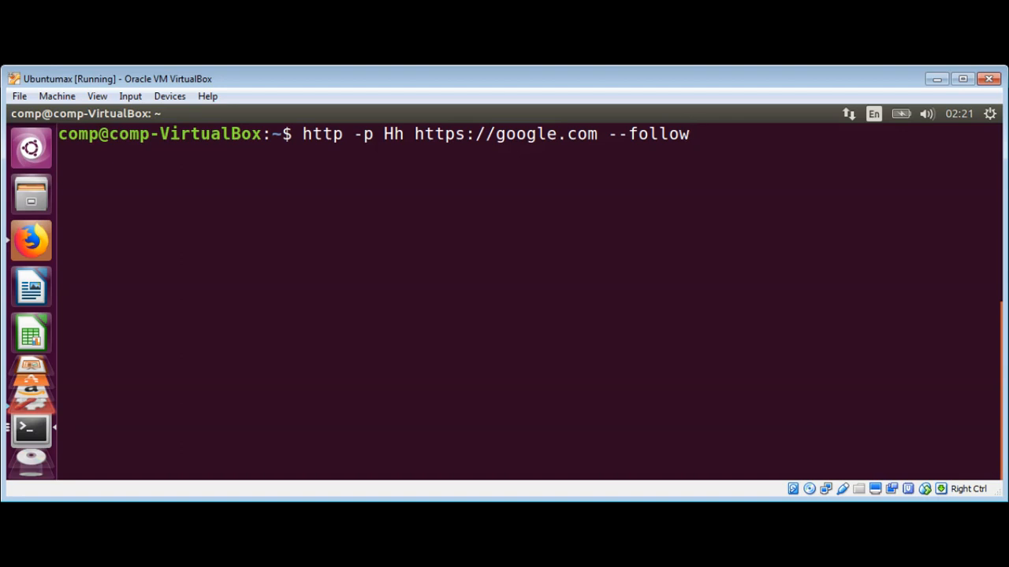
pyautogui.write('--veri')
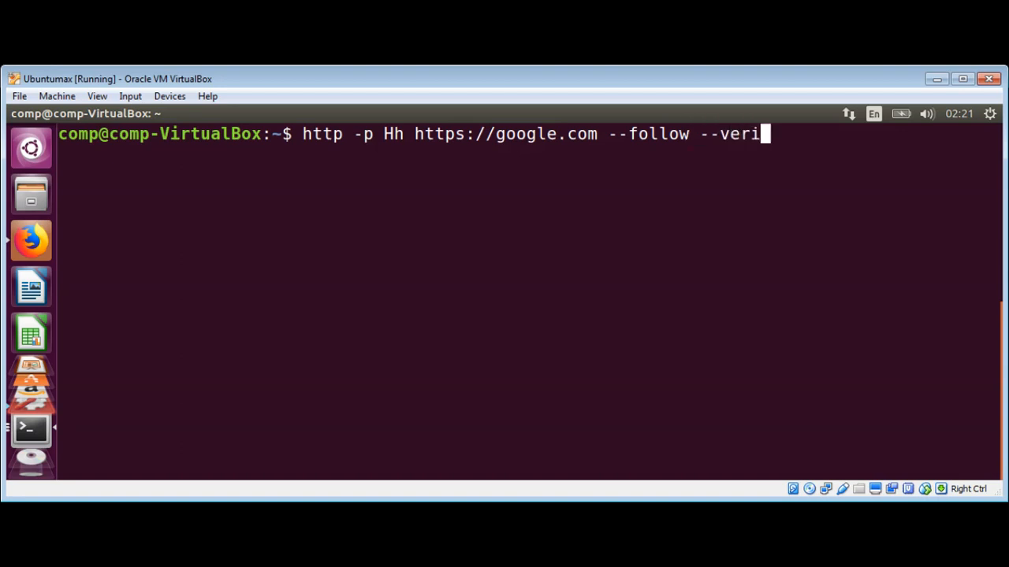
pyautogui.write('fy n')
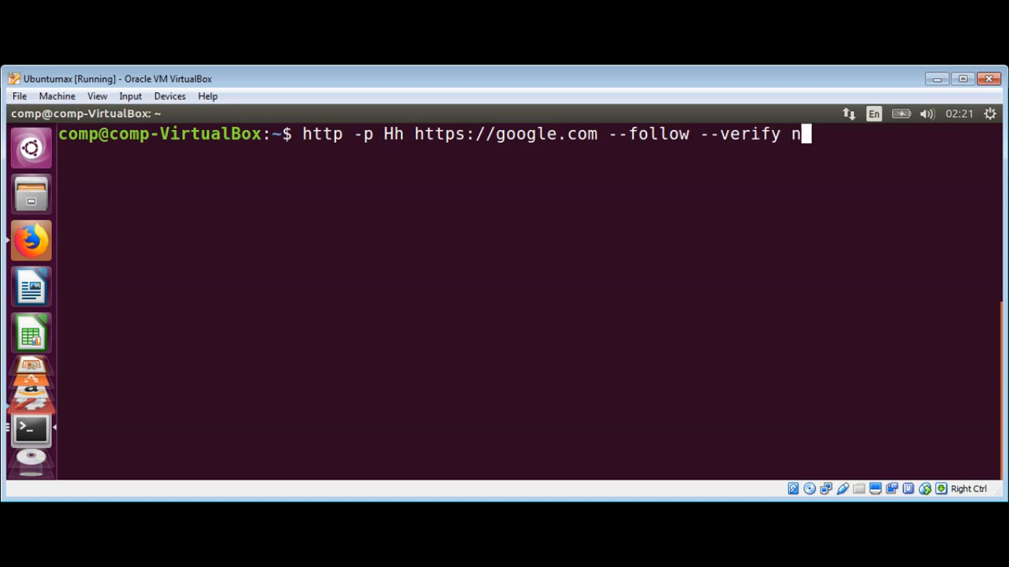
pyautogui.write('o')
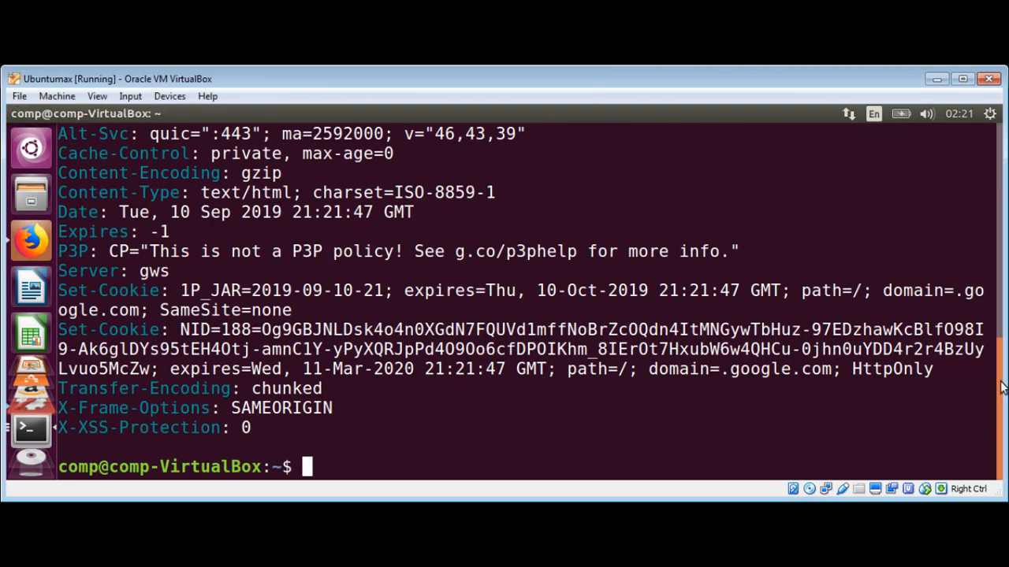
# Scroll through the output to view the request headers and the HTTP/1.1 200 OK response.
pyautogui.scroll(3)
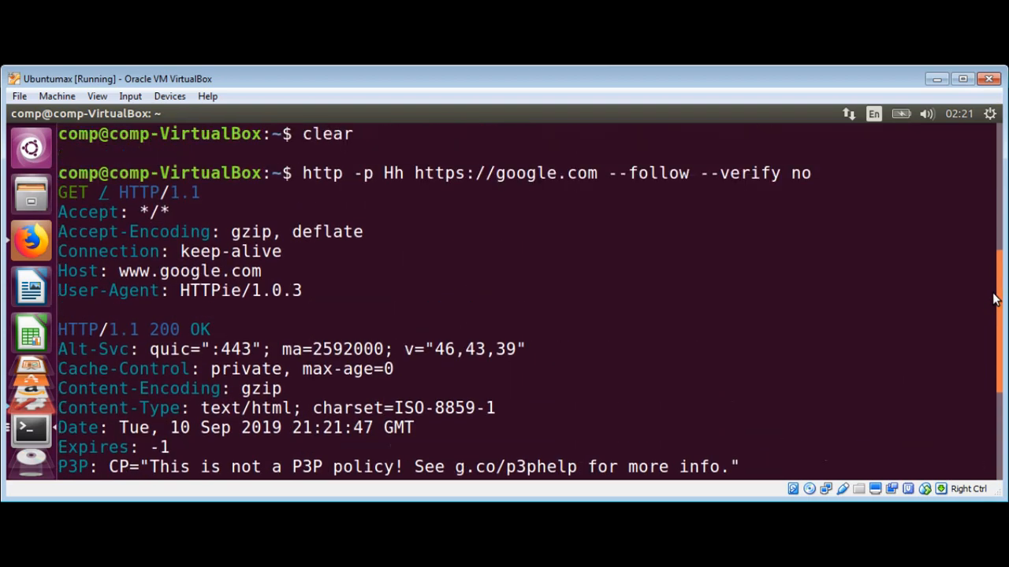
pyautogui.scroll(-3)
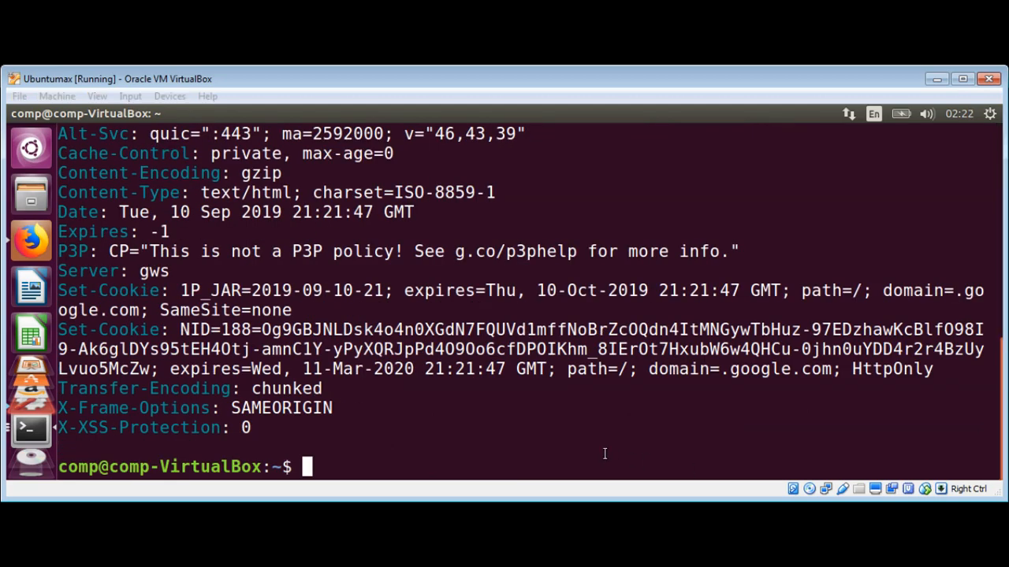
# Clear the terminal so only an empty prompt remains.
pyautogui.write('clear')
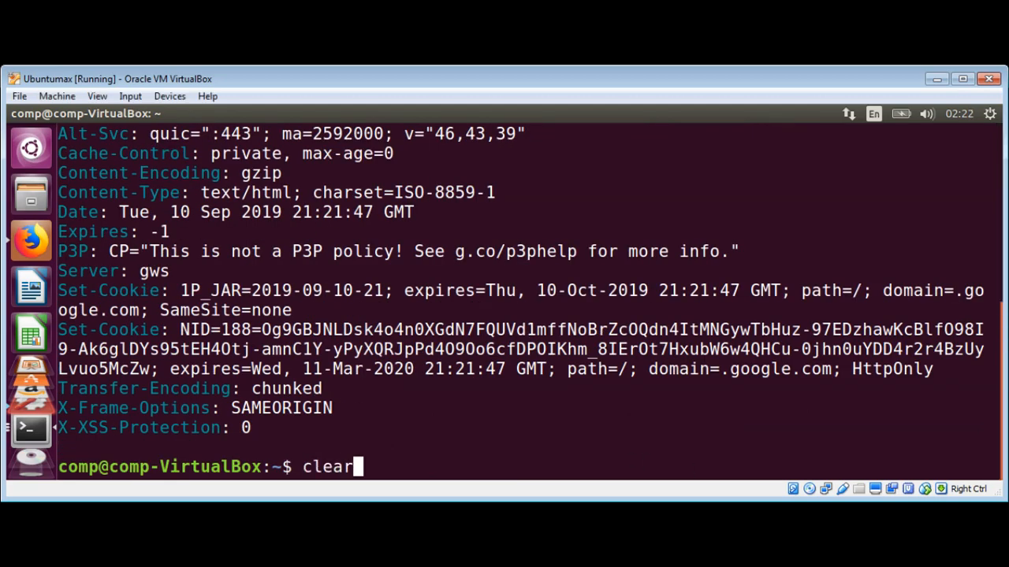
pyautogui.press('Return')
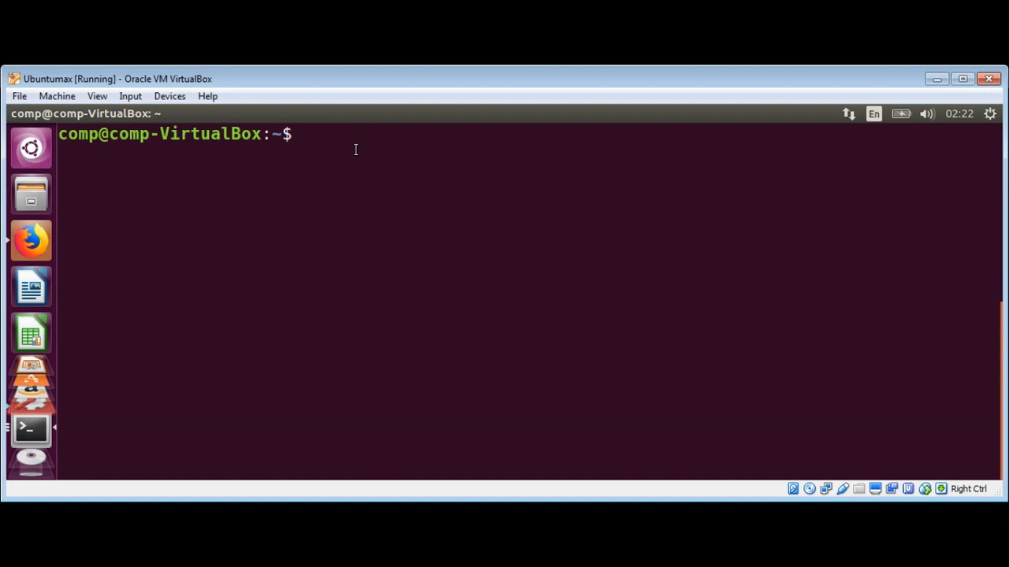
# Re-enter the google.com request with --follow --verify no and start a --proxy option.
pyautogui.write('http -p Hh https://google.com --follow --verify no')
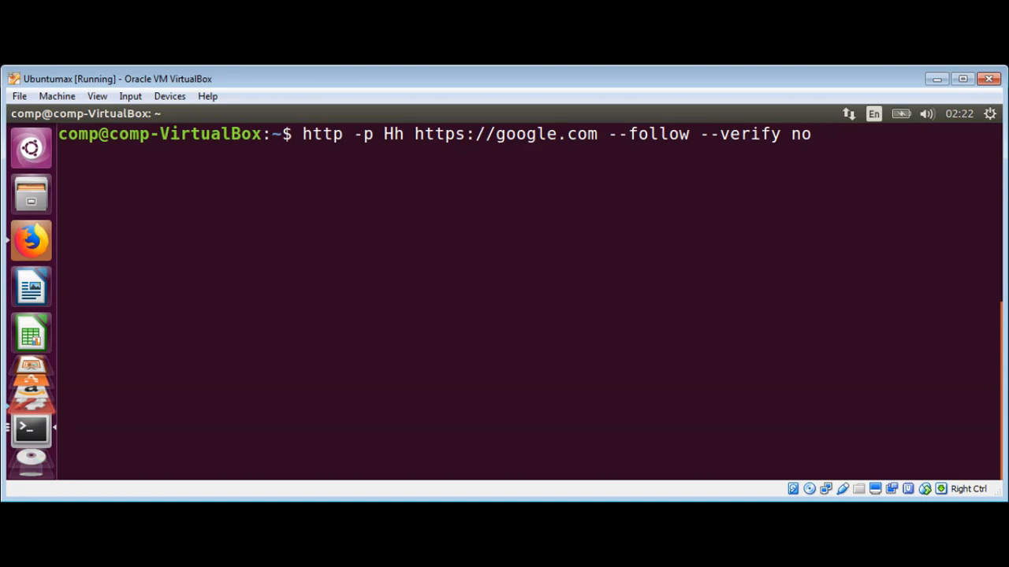
pyautogui.write('--')
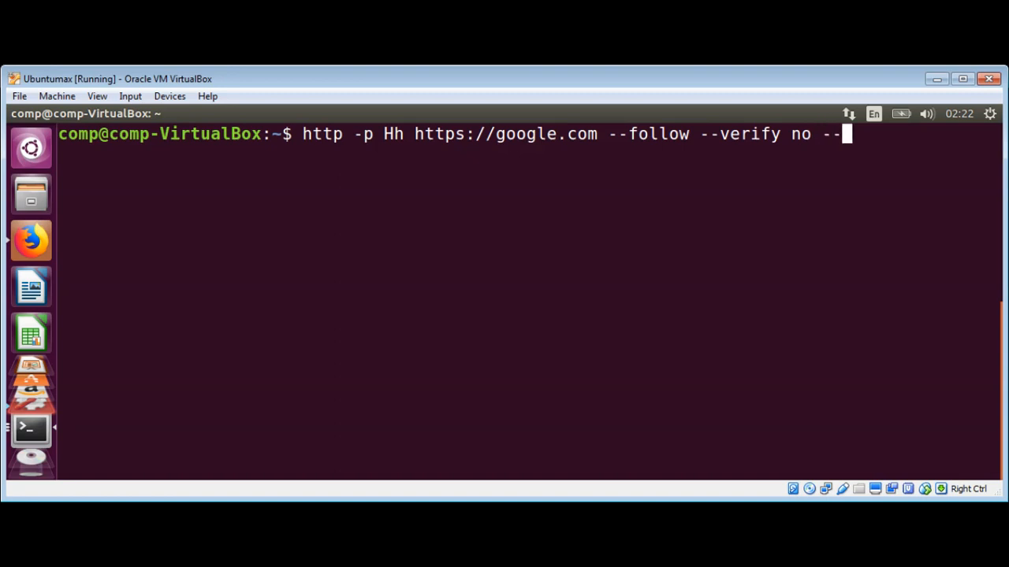
pyautogui.write('p')
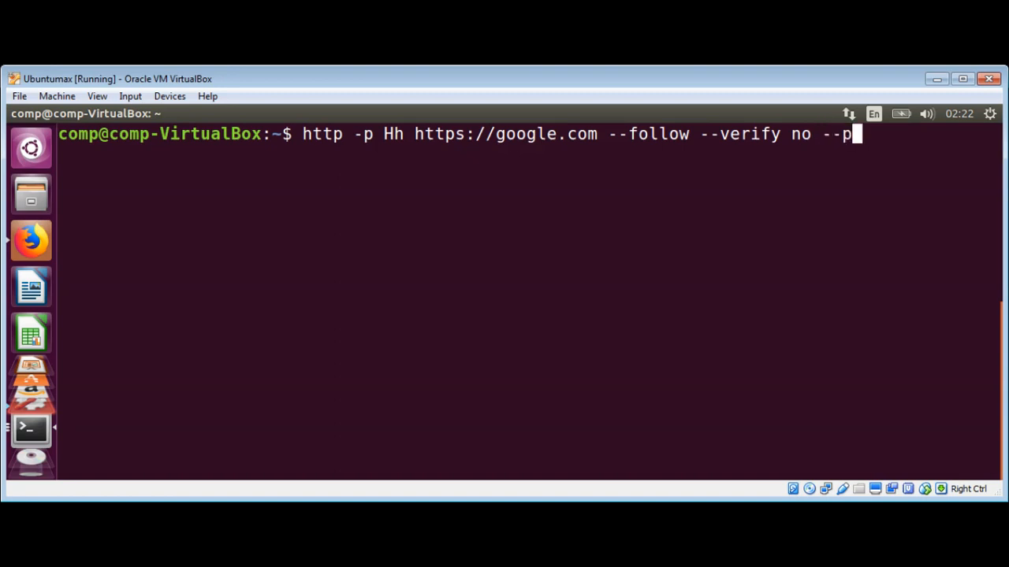
pyautogui.write('r')
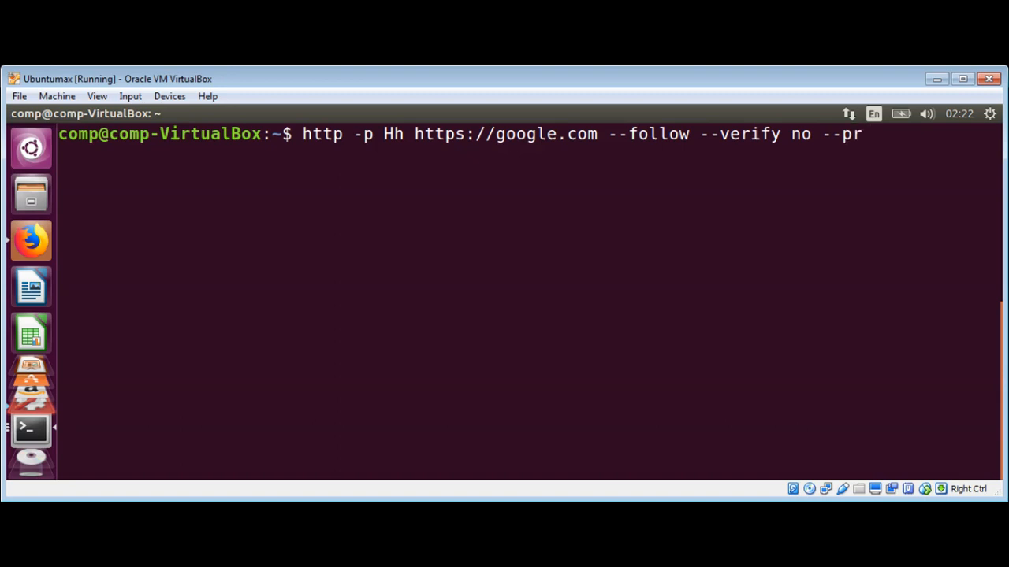
pyautogui.write('oxy')
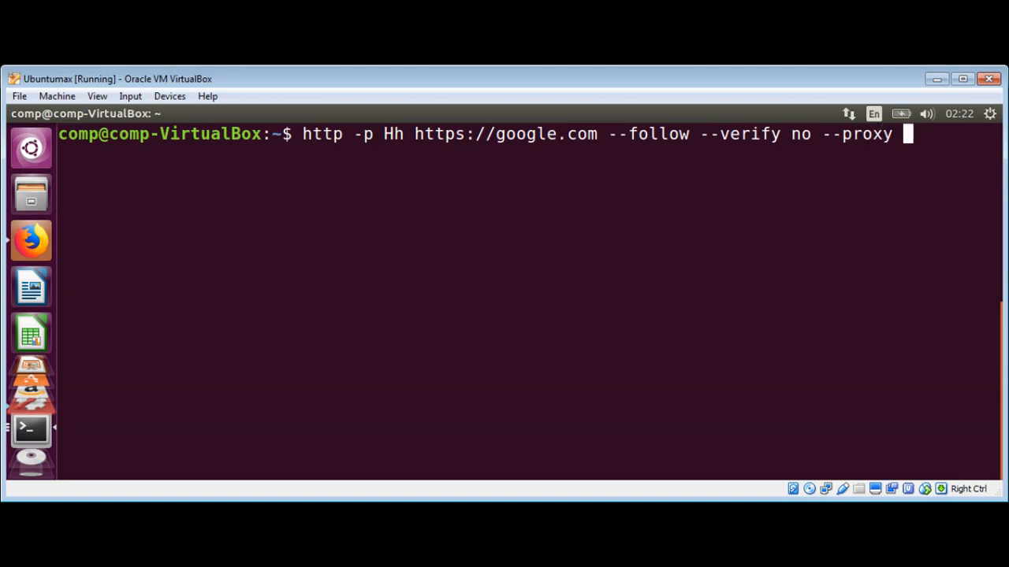
pyautogui.write('htt')
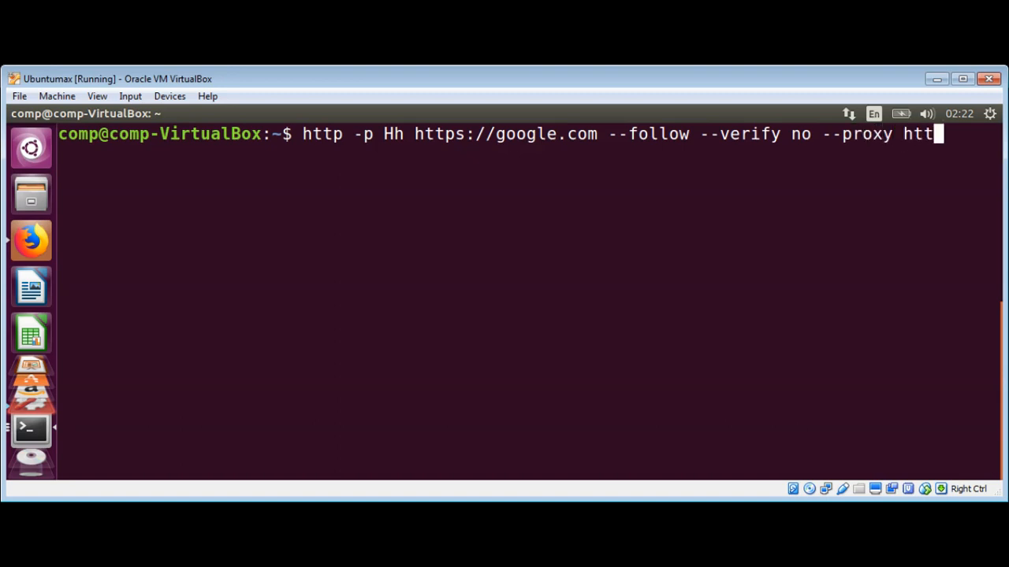
pyautogui.write('p:')
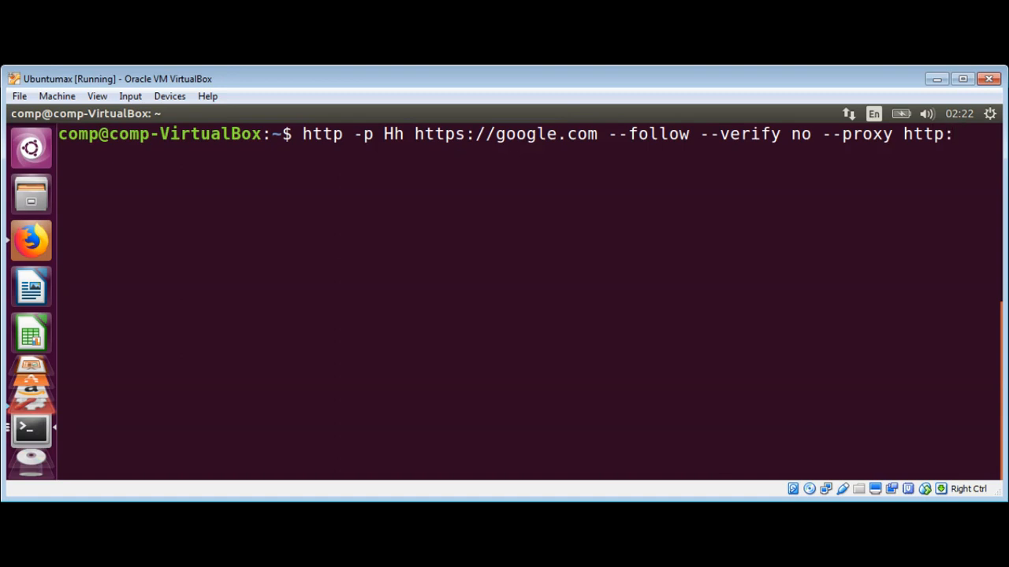
pyautogui.write('http')
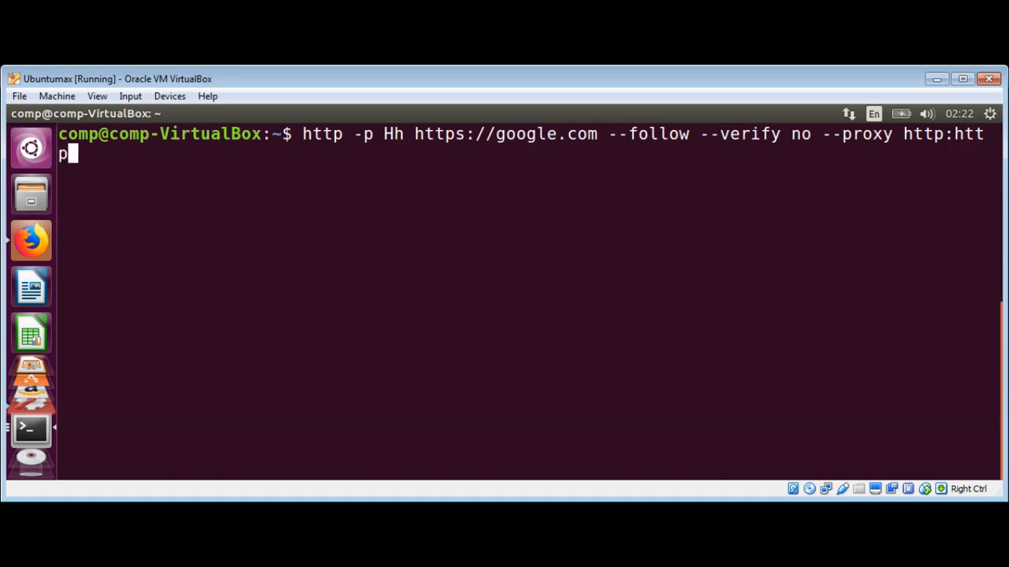
pyautogui.write('://')
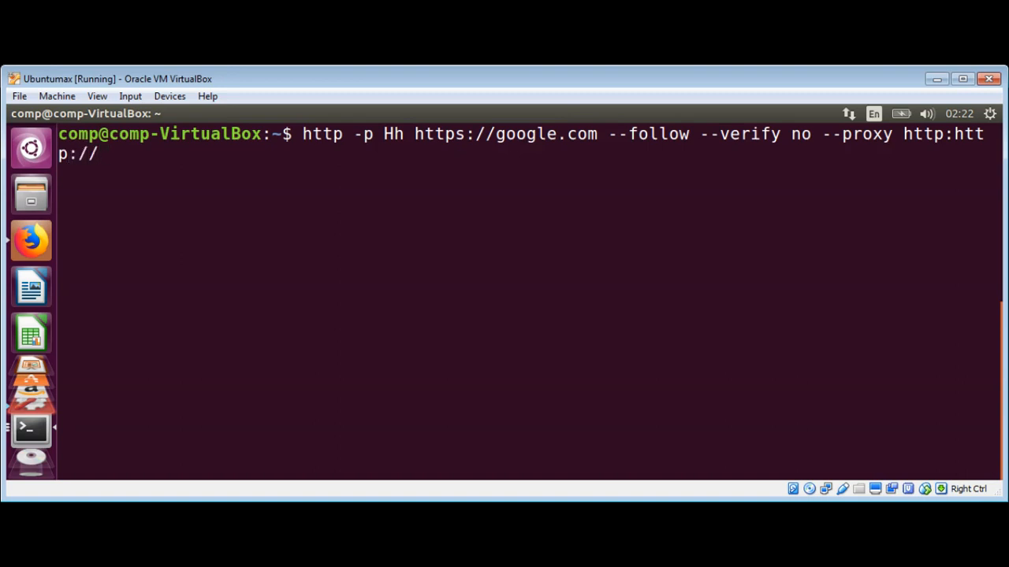
pyautogui.write('127.')
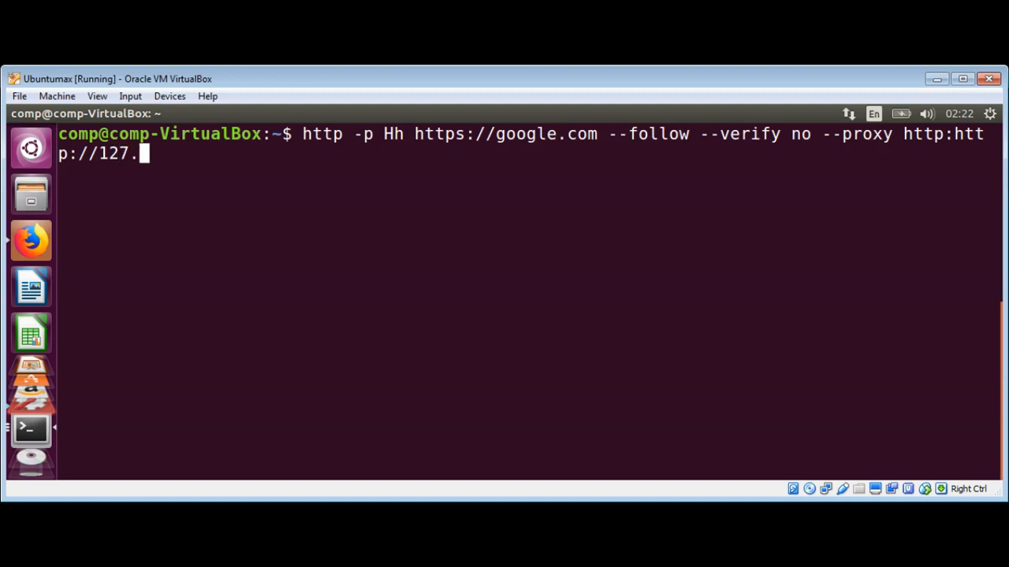
pyautogui.write('0.0.1')
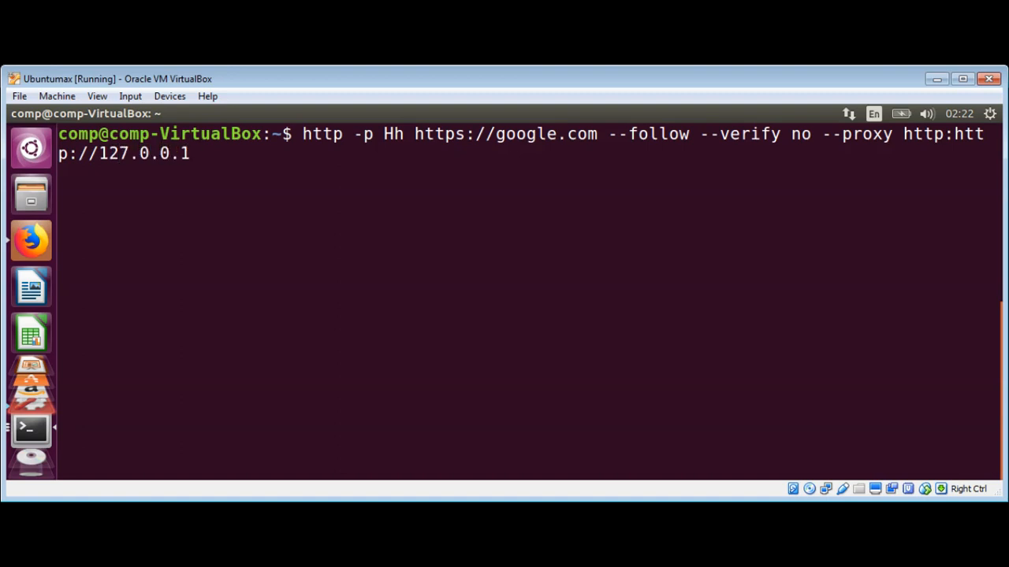
pyautogui.write(':8')
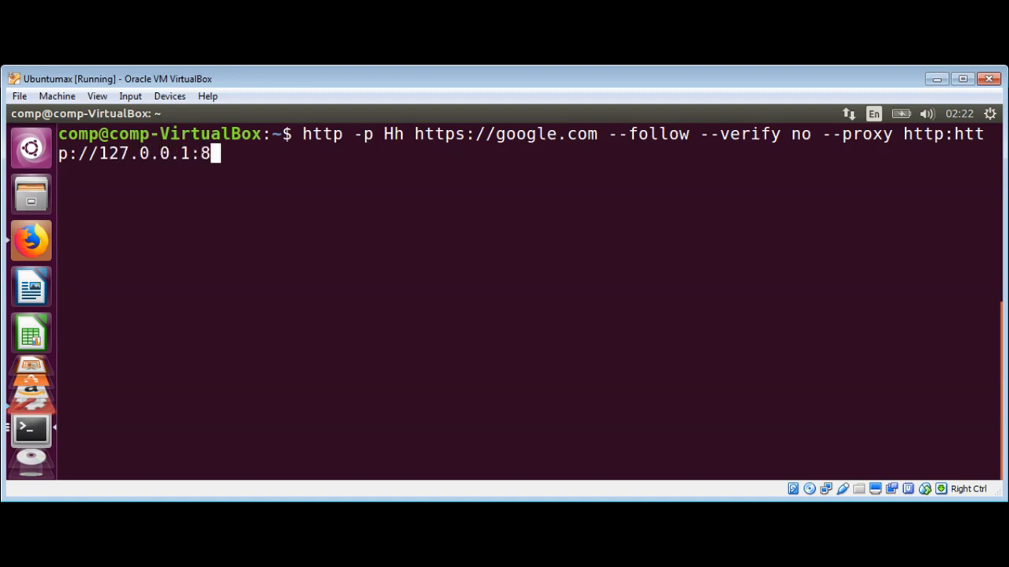
pyautogui.write('999')
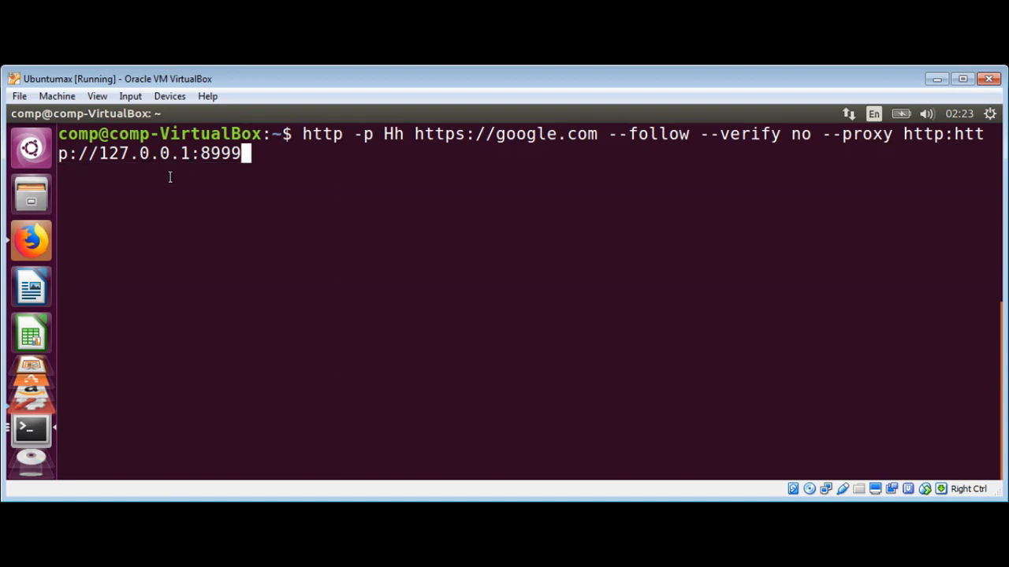
pyautogui.moveTo(126, 153)
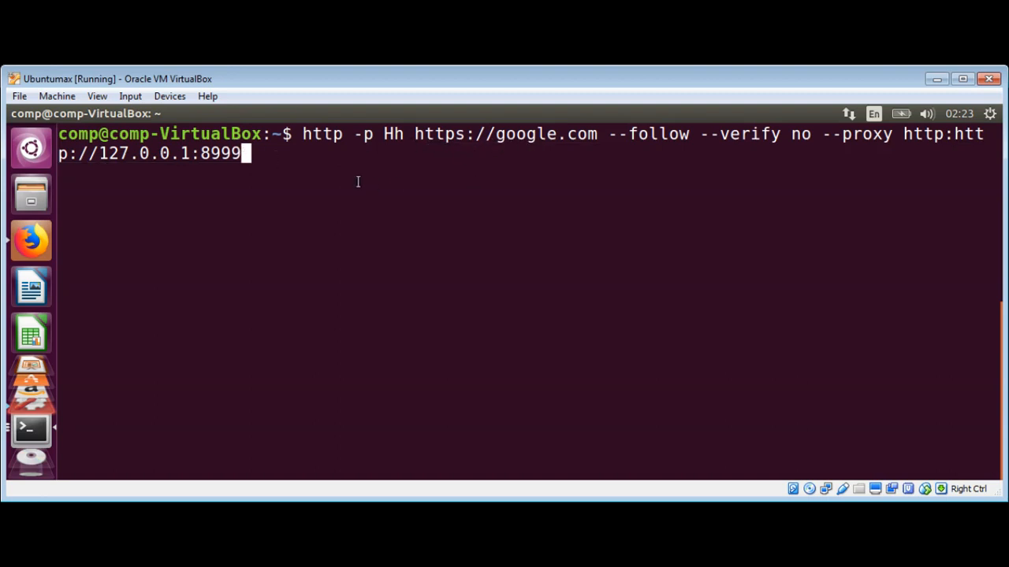
pyautogui.moveTo(583, 231)
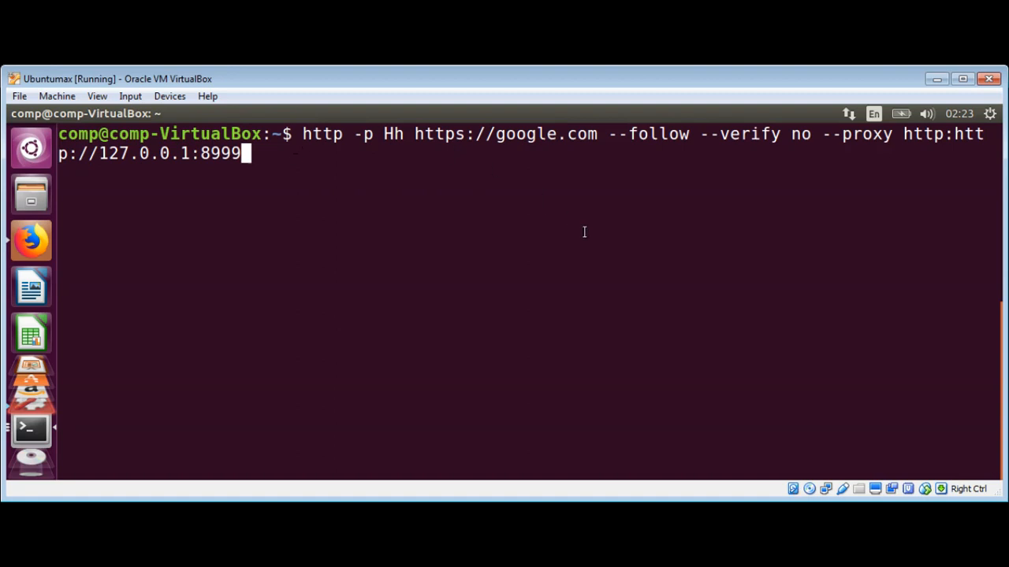